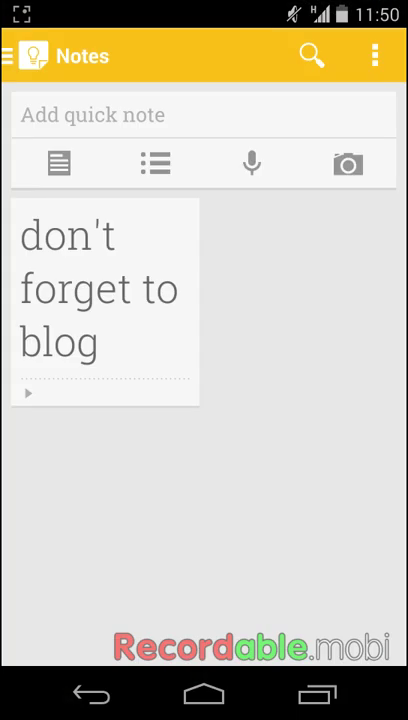
# Start a new blank text note from the Notes wall.
pyautogui.click(20, 56)
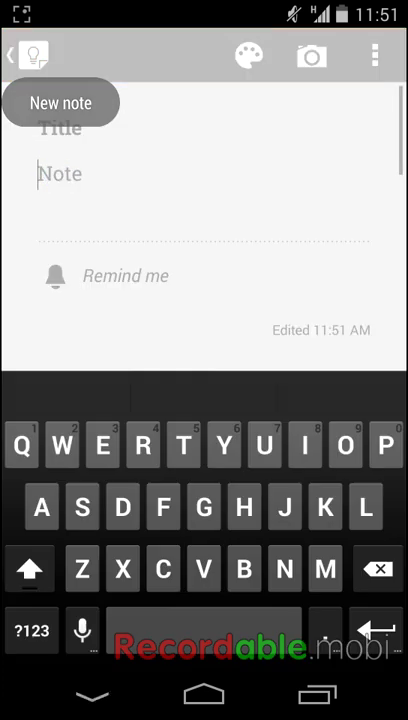
# Title the note 'Keep' and write 'Google keep is neat!' as its body.
pyautogui.write('Keep')
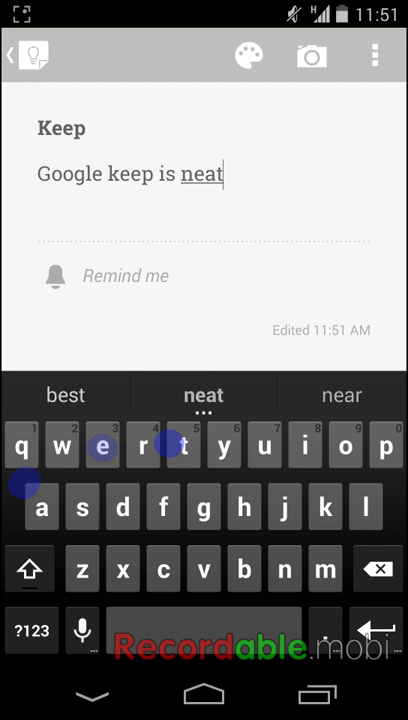
pyautogui.write('!')
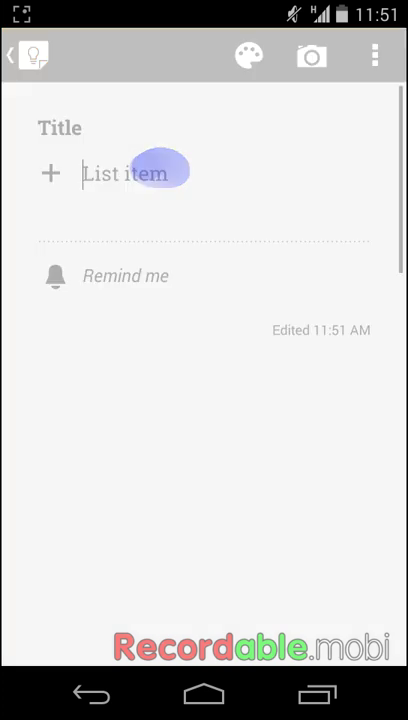
# Fill the Homework checklist with Read chapter 1, Blog and Milk, ticking Blog off as done.
pyautogui.click(60, 128)
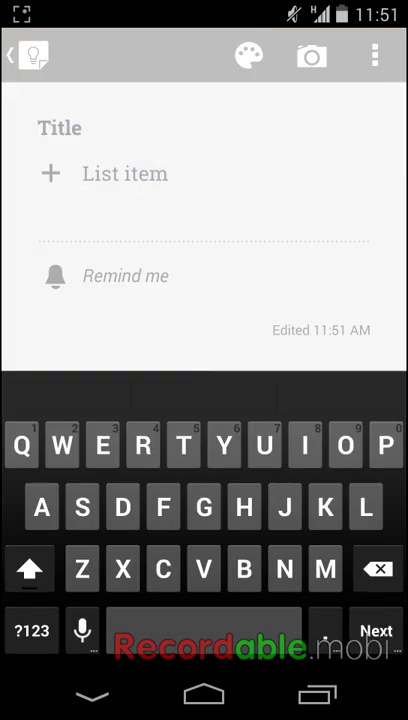
pyautogui.click(244, 510)
pyautogui.write('Milk')
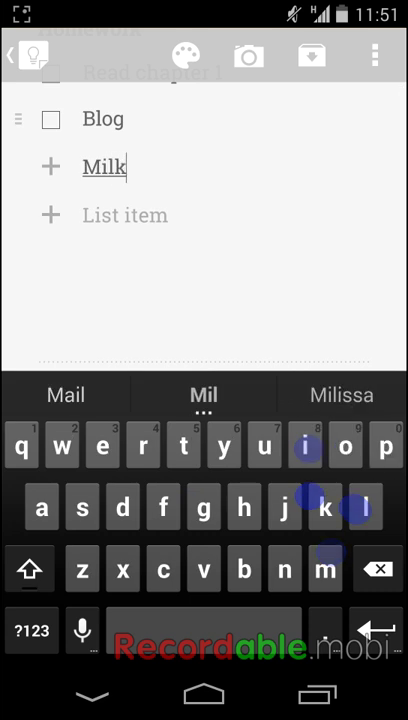
pyautogui.press('k')
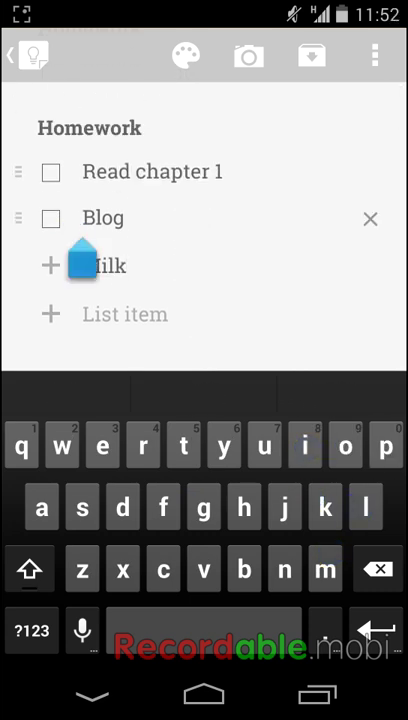
pyautogui.click(50, 218)
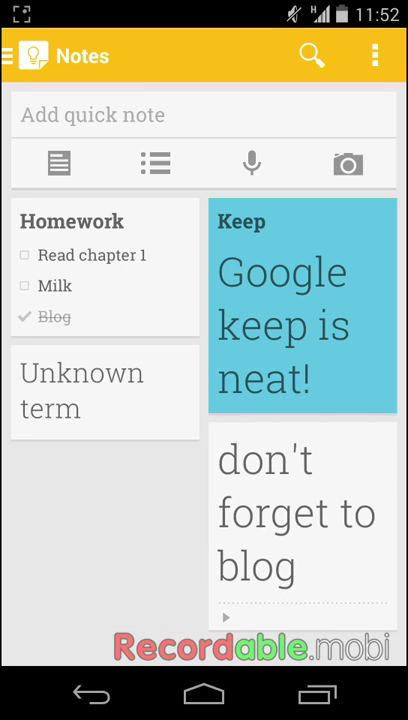
pyautogui.click(104, 270)
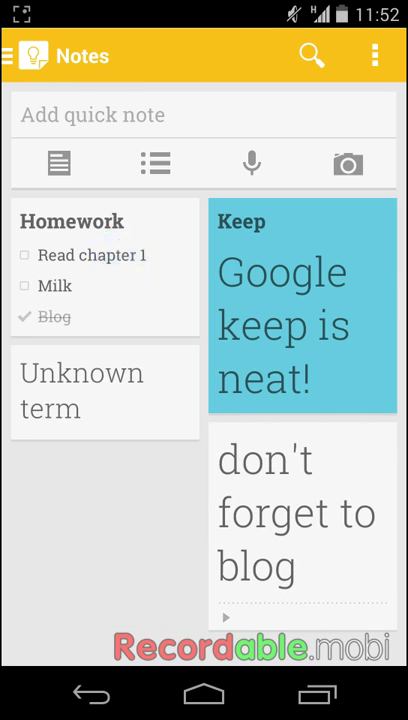
pyautogui.click(252, 164)
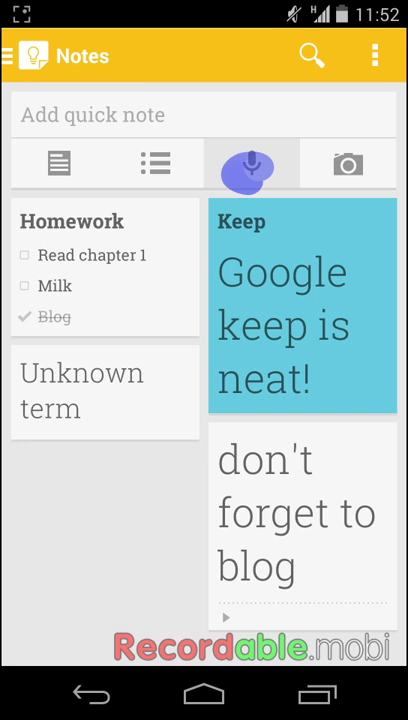
pyautogui.click(252, 164)
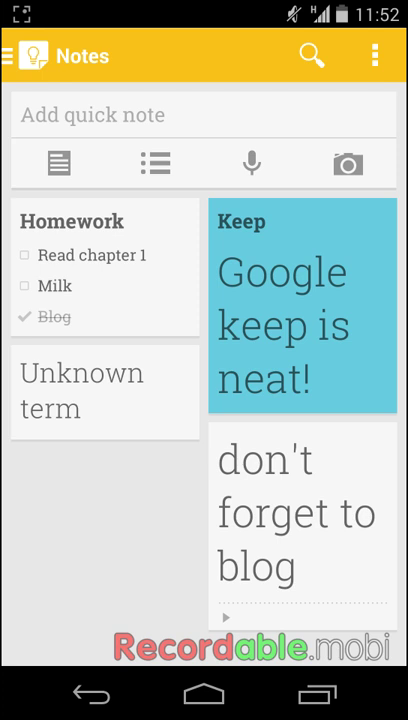
pyautogui.click(296, 512)
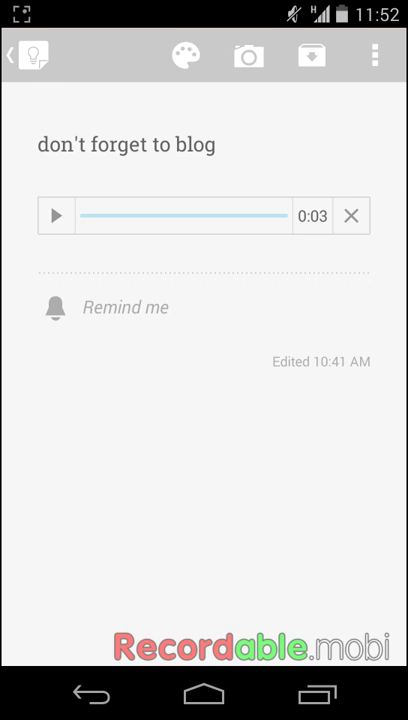
pyautogui.click(56, 216)
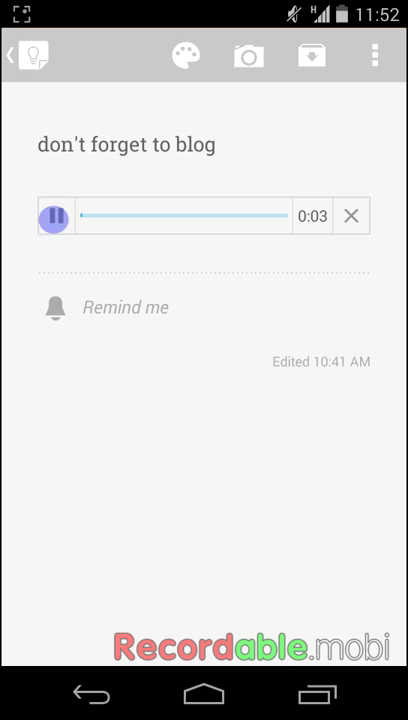
pyautogui.click(54, 216)
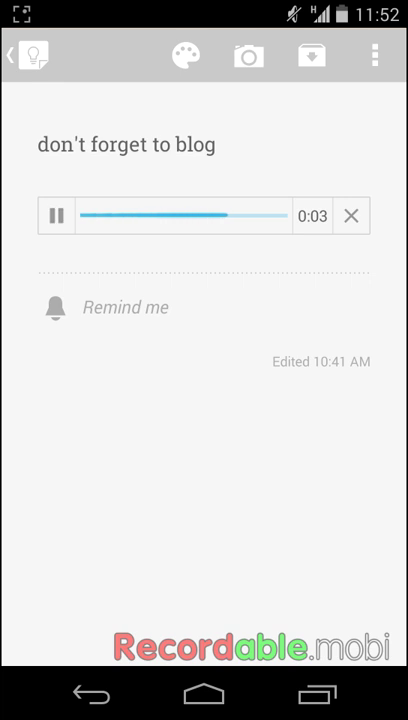
pyautogui.click(16, 56)
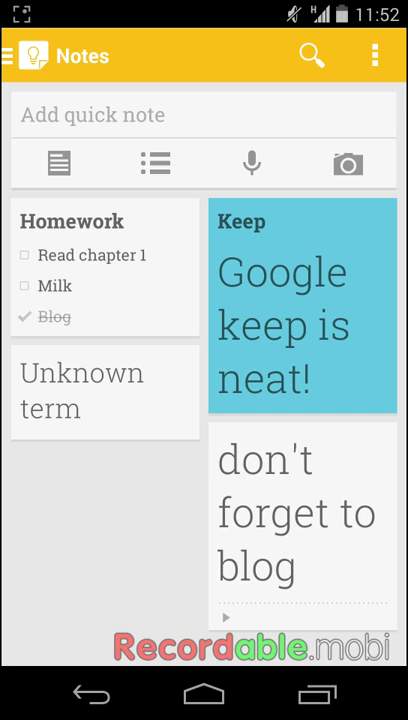
# Add a photo note of the marked-up worksheet and title it 'Ecmp notes'.
pyautogui.click(348, 164)
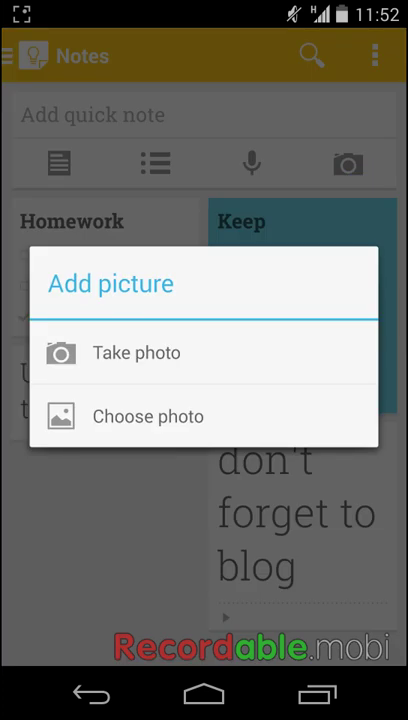
pyautogui.click(136, 352)
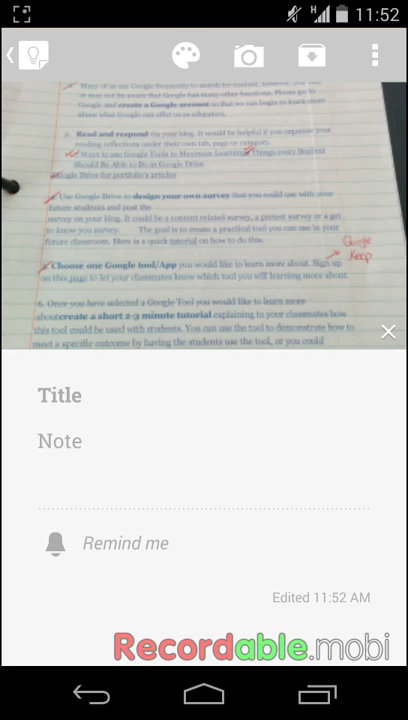
pyautogui.click(60, 396)
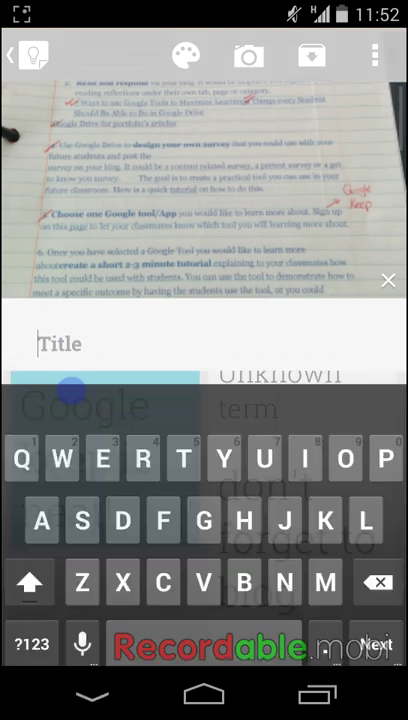
pyautogui.write('Ecmp')
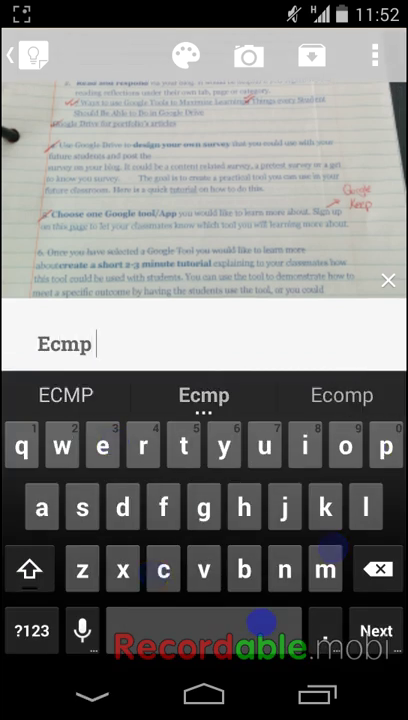
pyautogui.write('noyes')
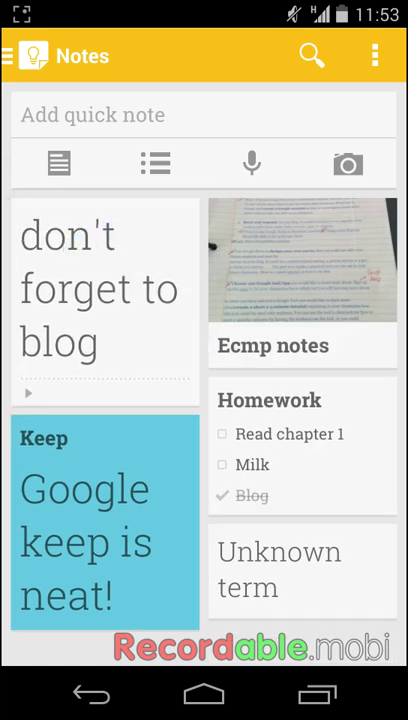
# Trash one note, then archive the Homework checklist.
pyautogui.click(374, 56)
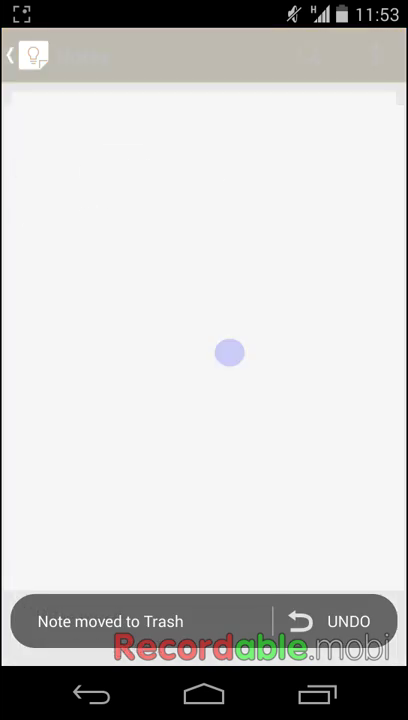
pyautogui.click(350, 620)
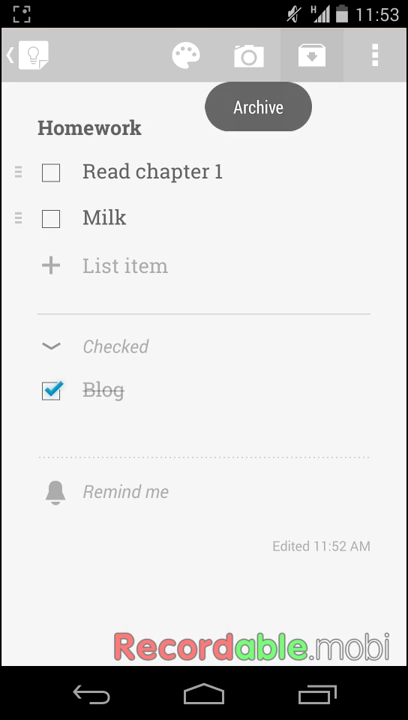